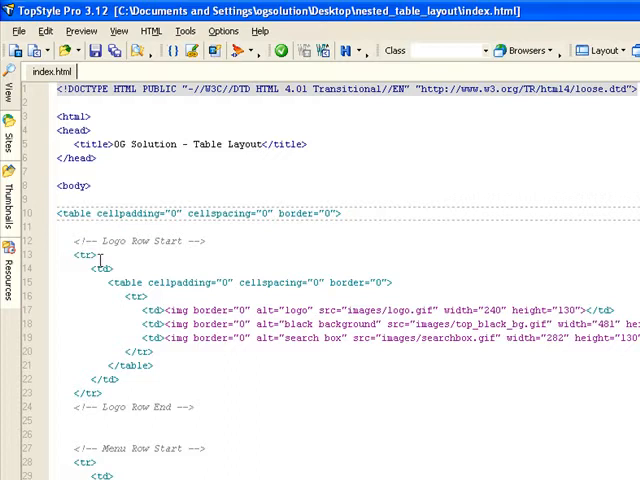
pyautogui.moveTo(152, 264)
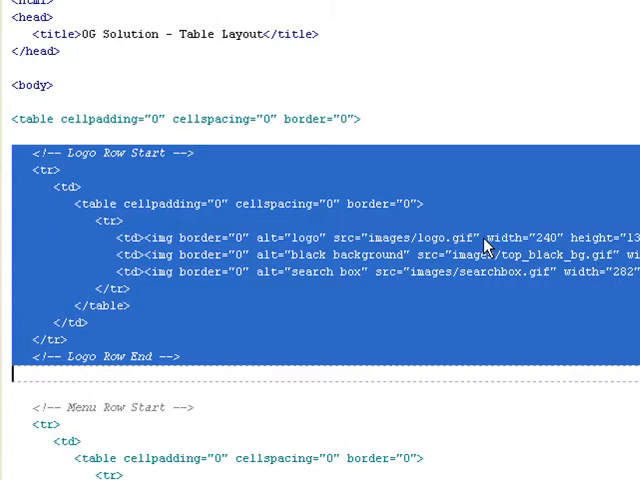
pyautogui.moveTo(544, 246)
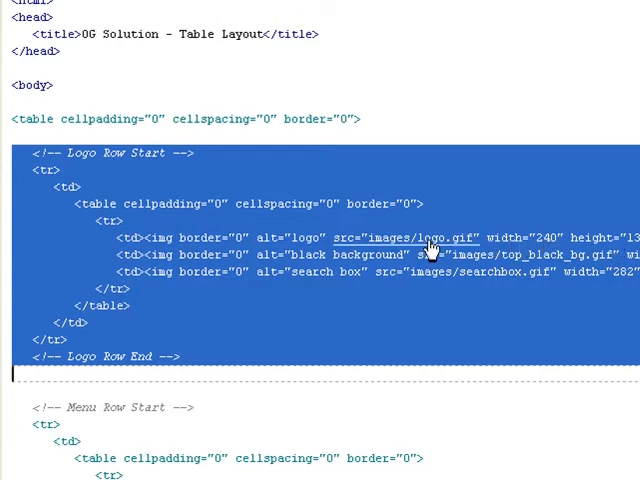
pyautogui.moveTo(310, 250)
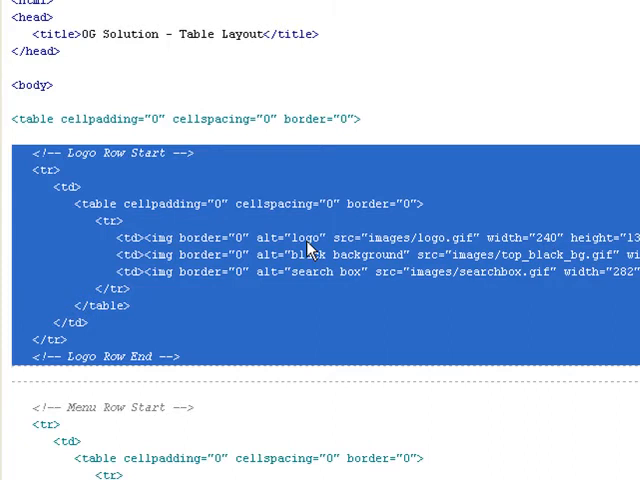
# Step: Scroll down to the Logo Row Start/End nested table block in index.html
pyautogui.scroll(-3)
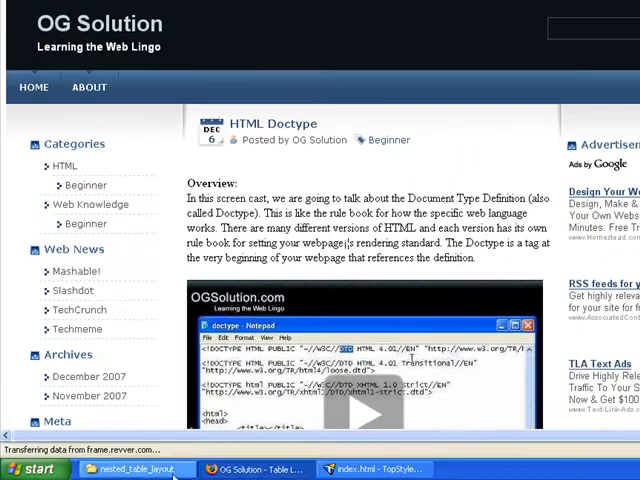
# Step: Bring up the nested_table_layout folder window with its images folder and index.html
pyautogui.click(136, 468)
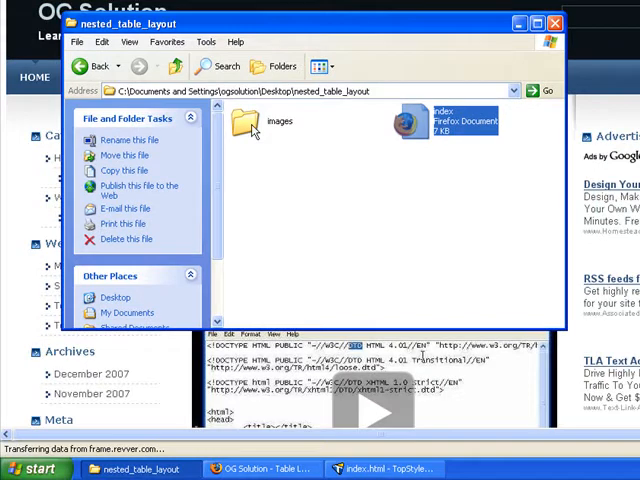
pyautogui.moveTo(248, 124)
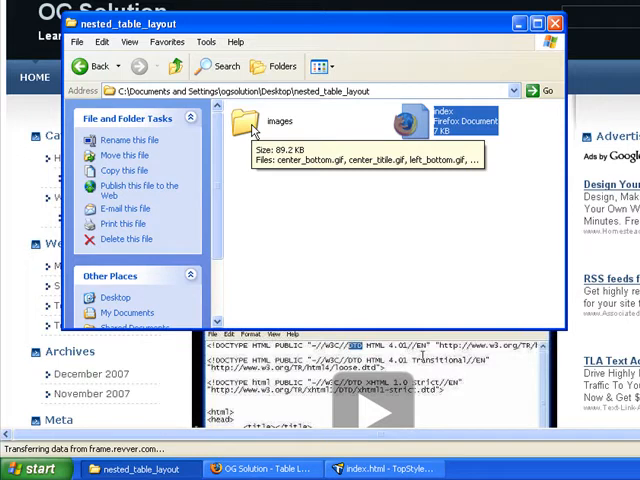
pyautogui.moveTo(276, 432)
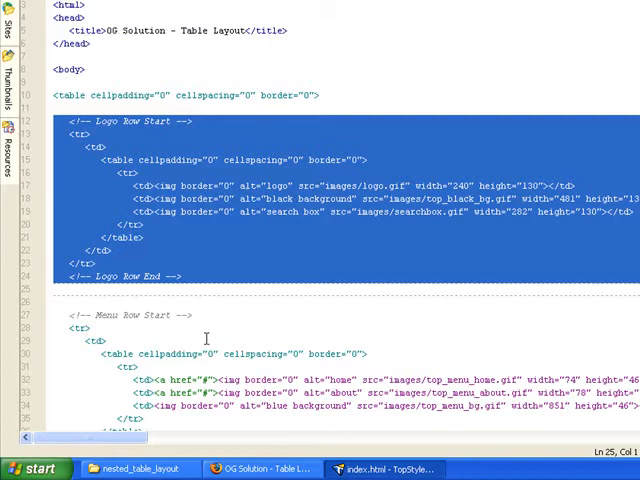
# Step: Scroll down to the Menu Row Start/End nested table of linked menu images
pyautogui.scroll(-3)
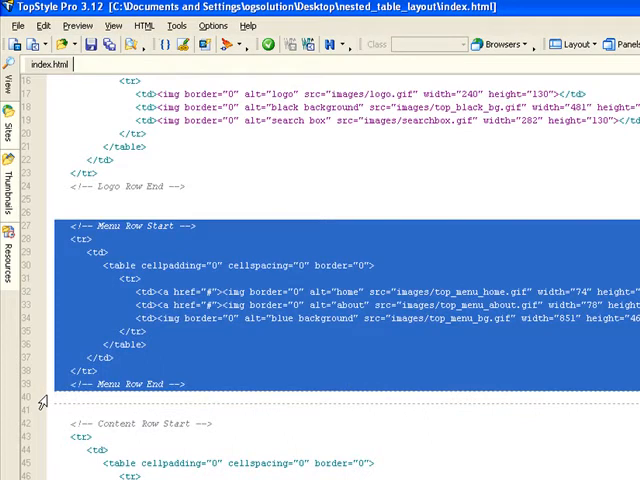
pyautogui.moveTo(78, 308)
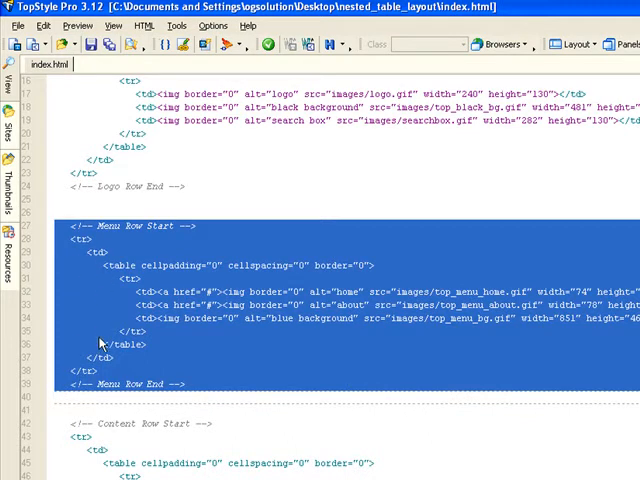
pyautogui.moveTo(130, 340)
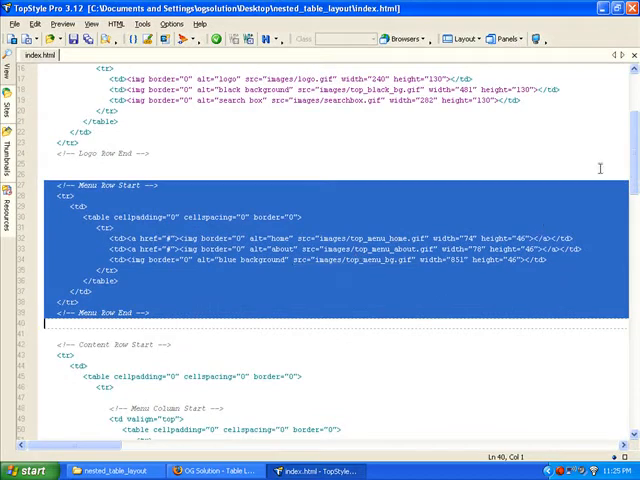
# Step: Scroll past the Menu Column to the Content Column's center_title.gif line, then view the page in Firefox
pyautogui.scroll(-3)
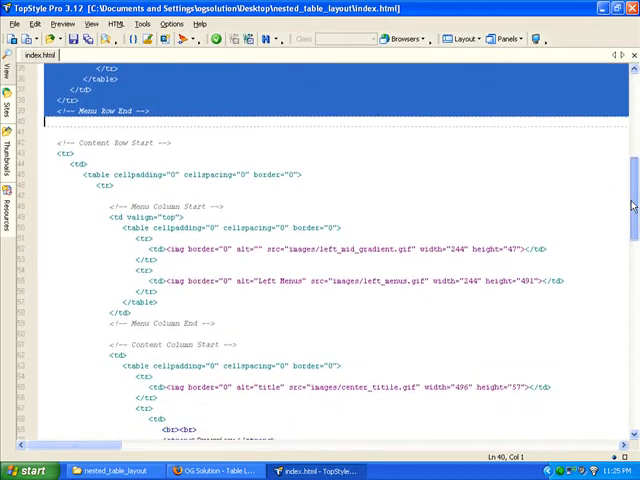
pyautogui.scroll(-3)
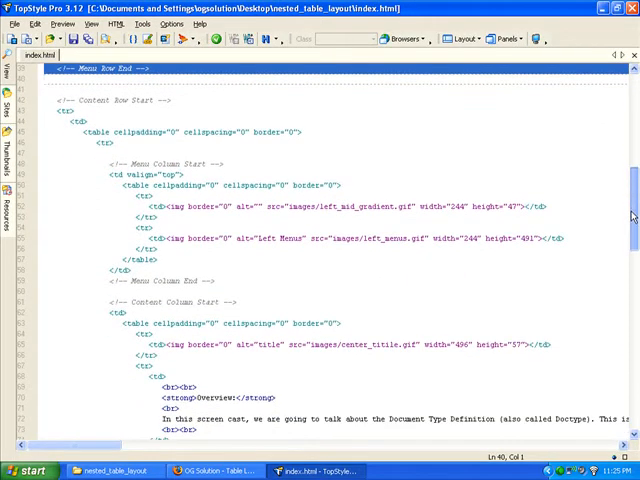
pyautogui.scroll(-3)
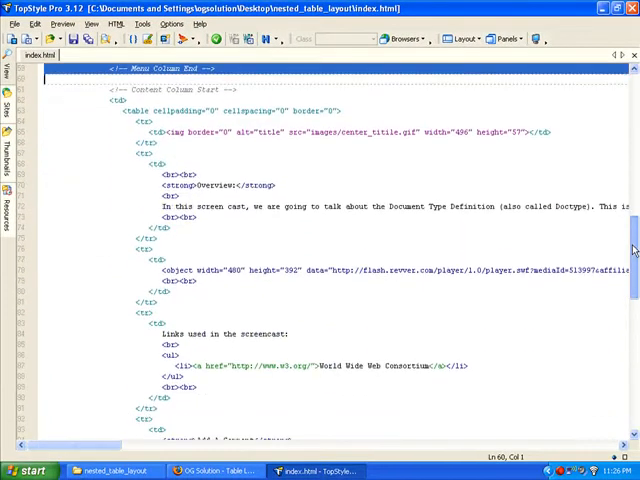
pyautogui.scroll(-3)
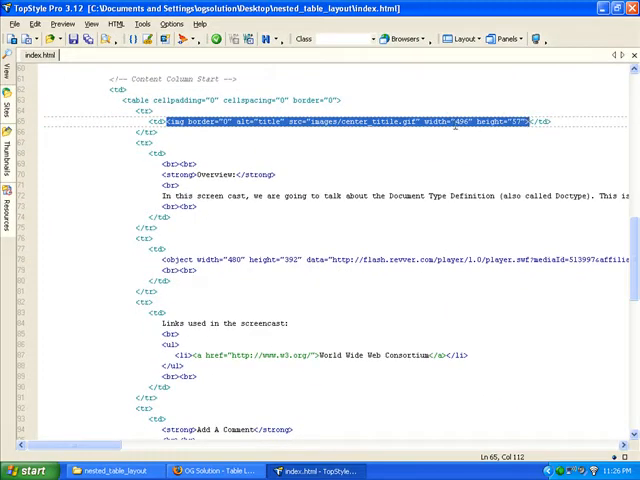
pyautogui.click(216, 470)
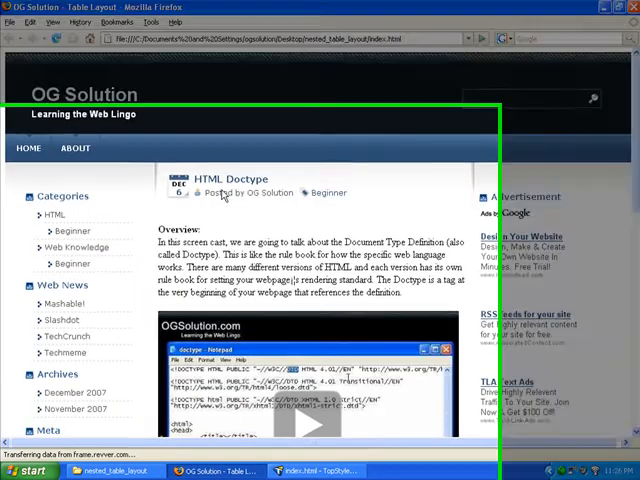
# Step: Compare the Overview heading in the strong tag with the rendered page in Firefox
pyautogui.click(410, 468)
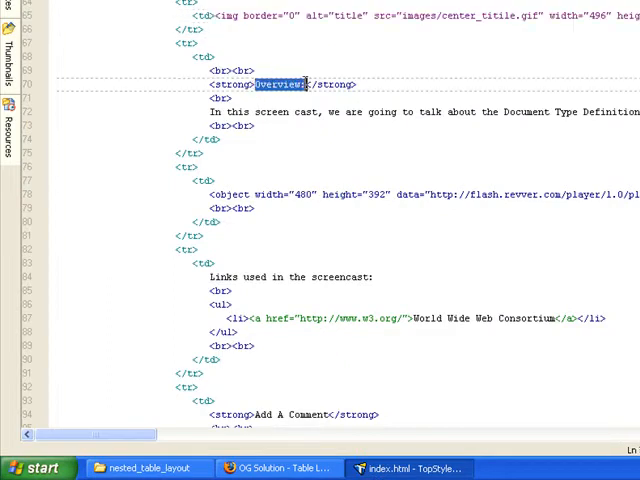
pyautogui.click(408, 468)
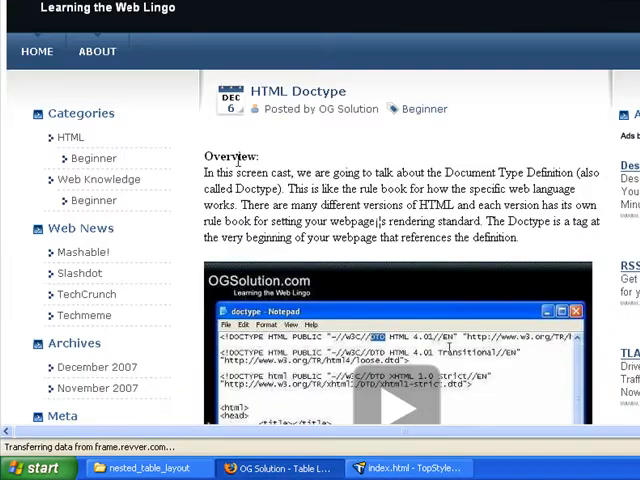
pyautogui.click(410, 468)
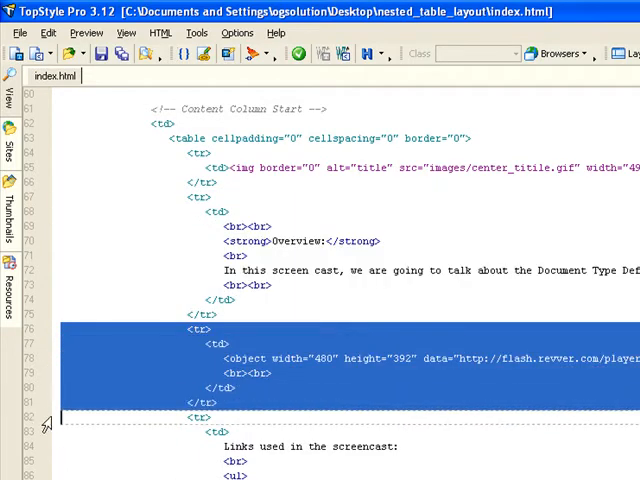
pyautogui.moveTo(244, 370)
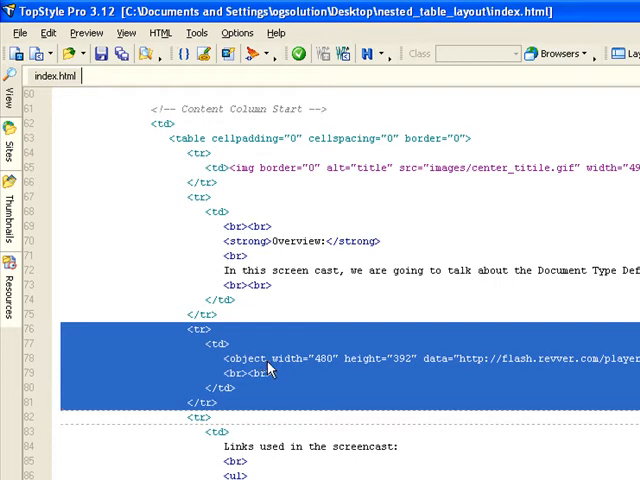
# Step: Scroll down through the table row holding the embedded video object tag
pyautogui.scroll(-3)
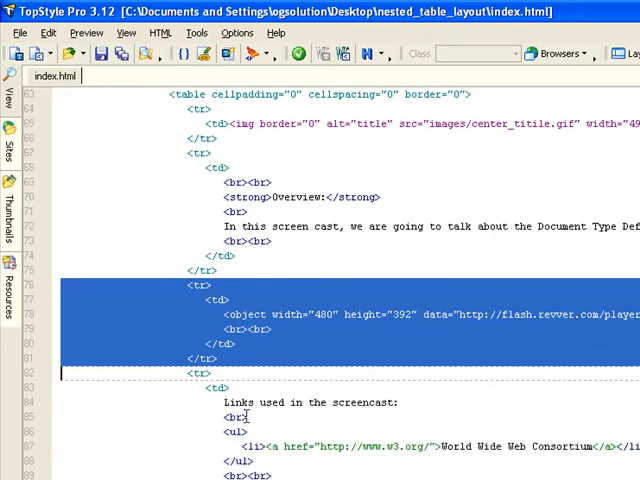
pyautogui.scroll(-3)
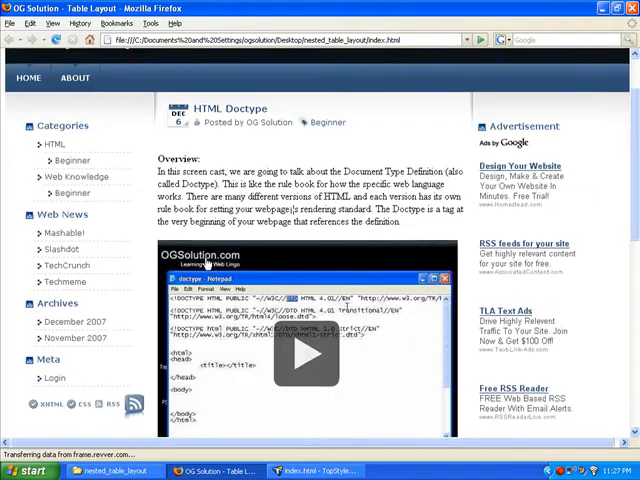
# Step: Scroll down to the comment form code with its Add A Comment heading
pyautogui.scroll(-3)
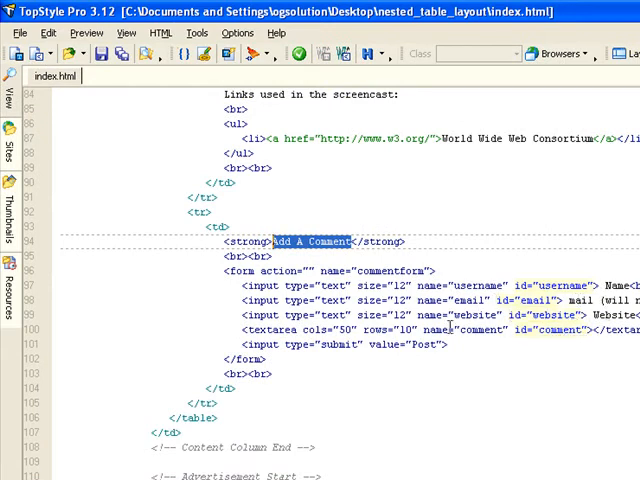
pyautogui.moveTo(432, 344)
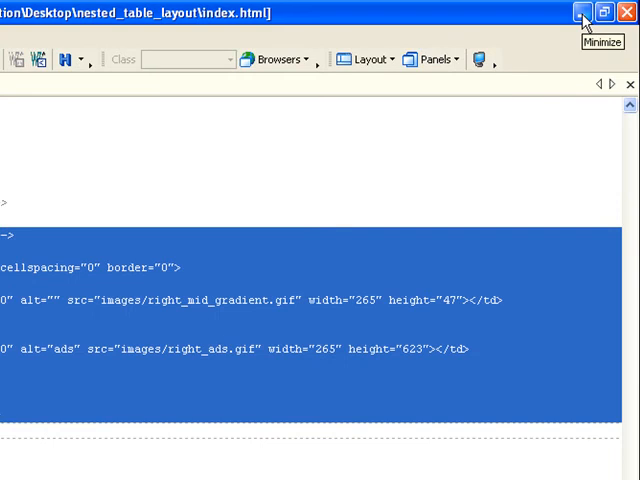
pyautogui.moveTo(588, 12)
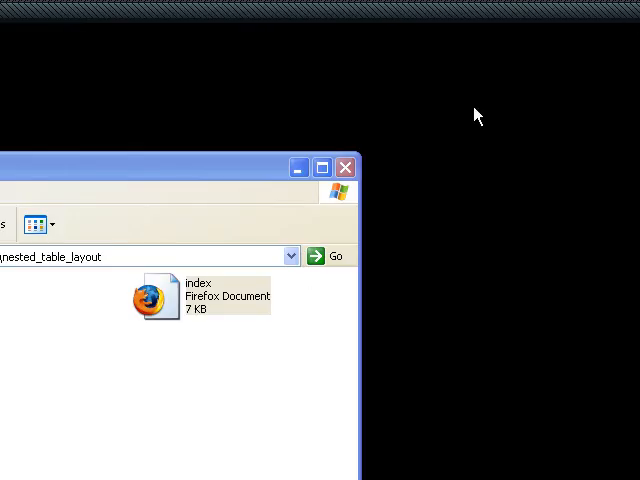
pyautogui.moveTo(288, 326)
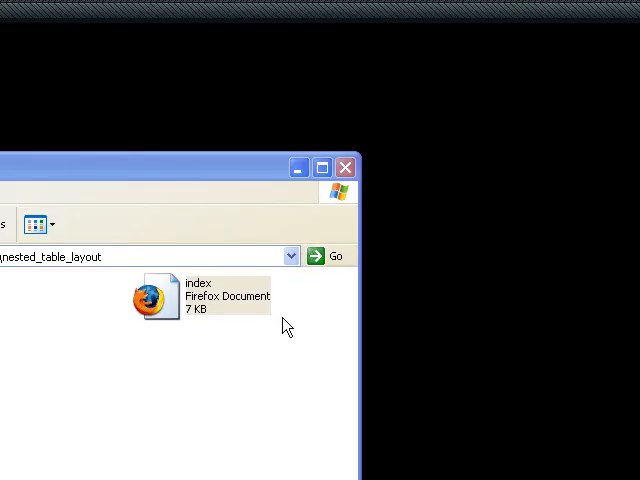